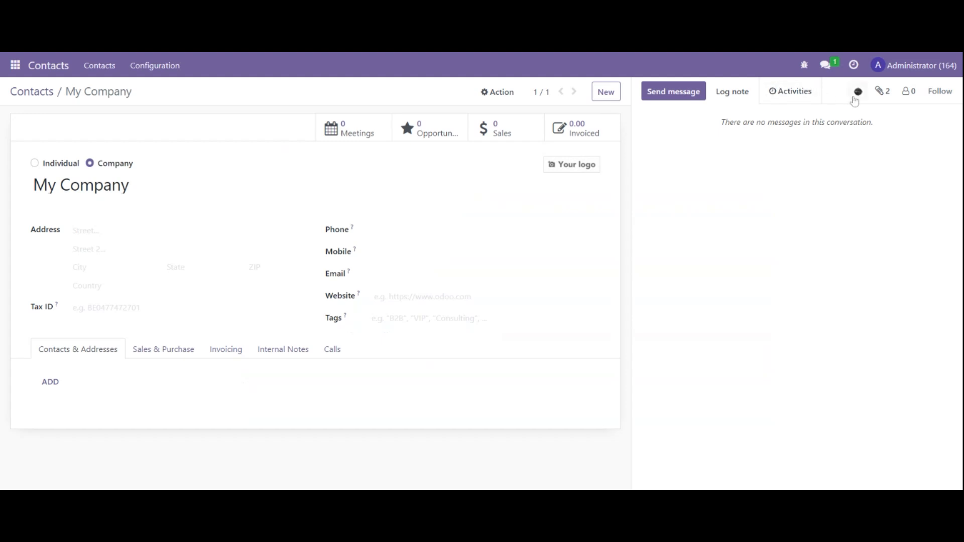
{"action": "mouse_move", "coordinate": [858, 100]}
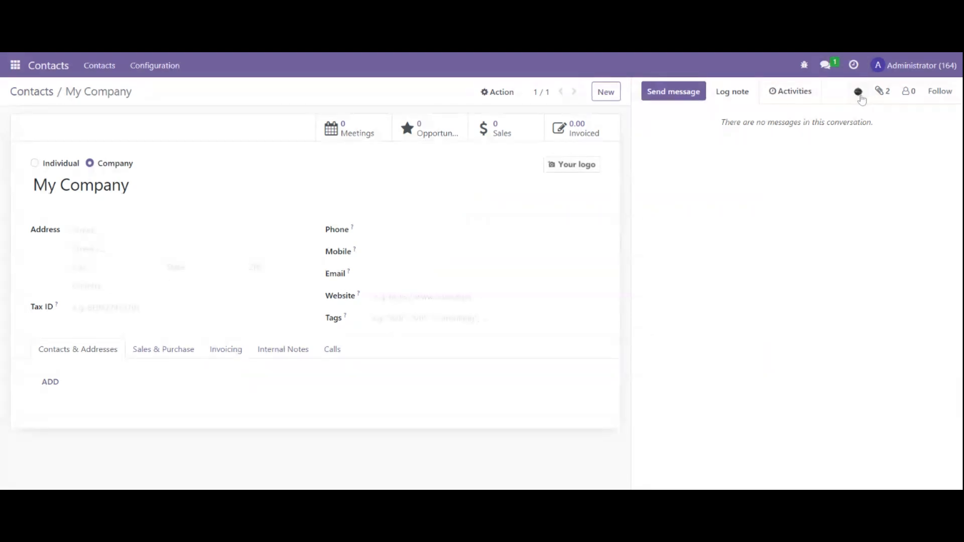
Open the Synology attachments picker and expand the APPLICANTS shared folder.
{"action": "left_click", "coordinate": [858, 90]}
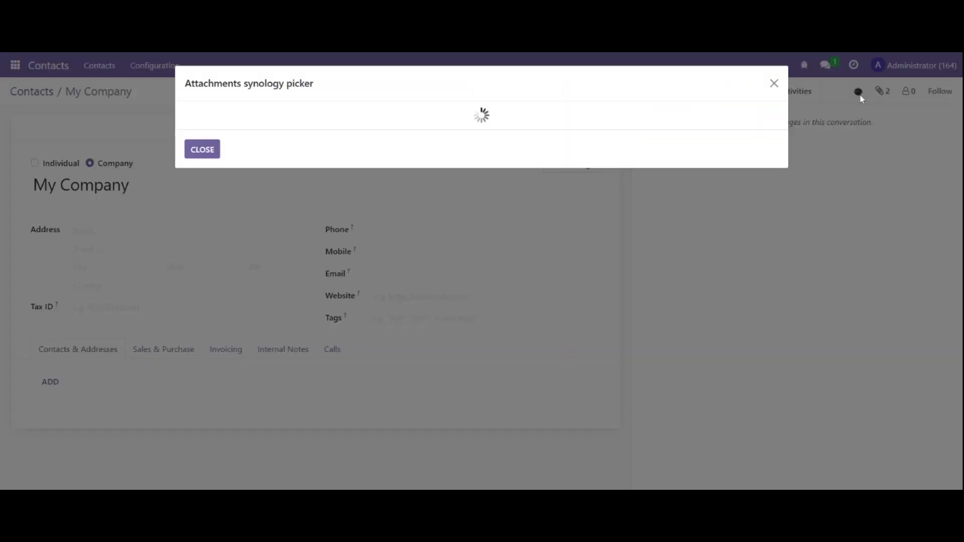
{"action": "mouse_move", "coordinate": [477, 112]}
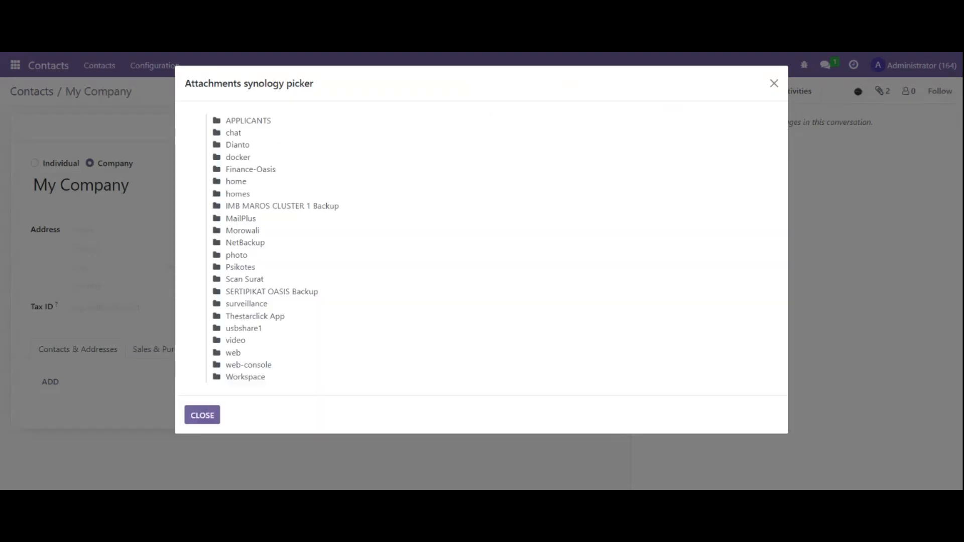
{"action": "left_click", "coordinate": [247, 121]}
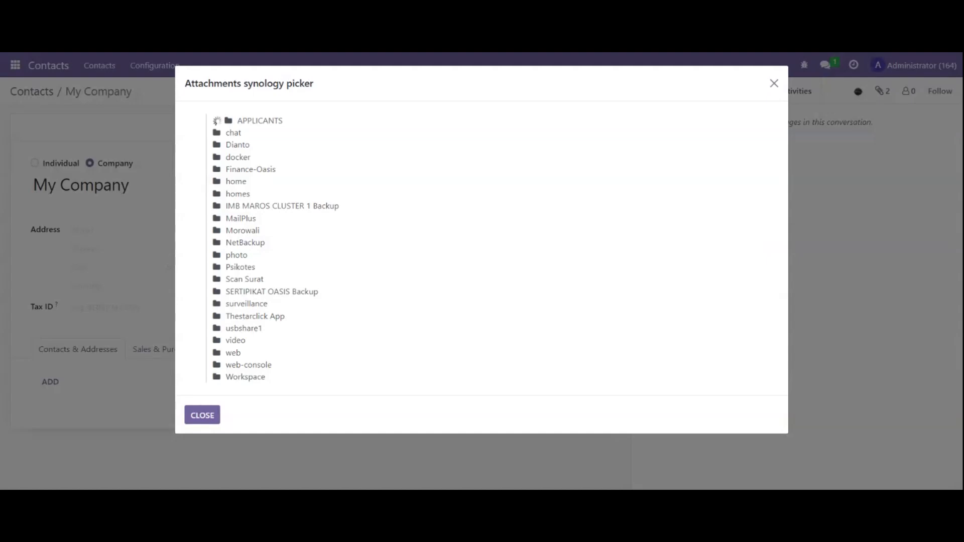
{"action": "left_click", "coordinate": [260, 120]}
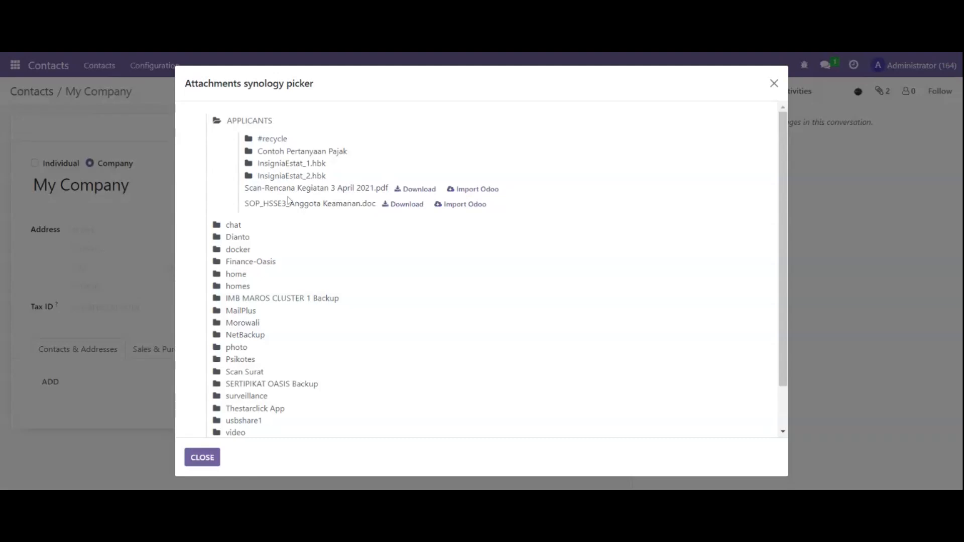
{"action": "mouse_move", "coordinate": [408, 191]}
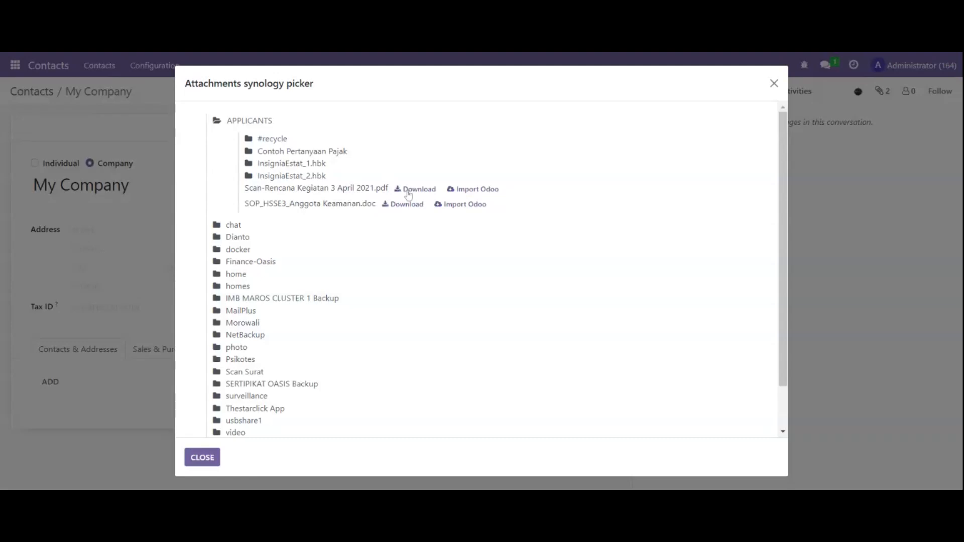
{"action": "mouse_move", "coordinate": [469, 192]}
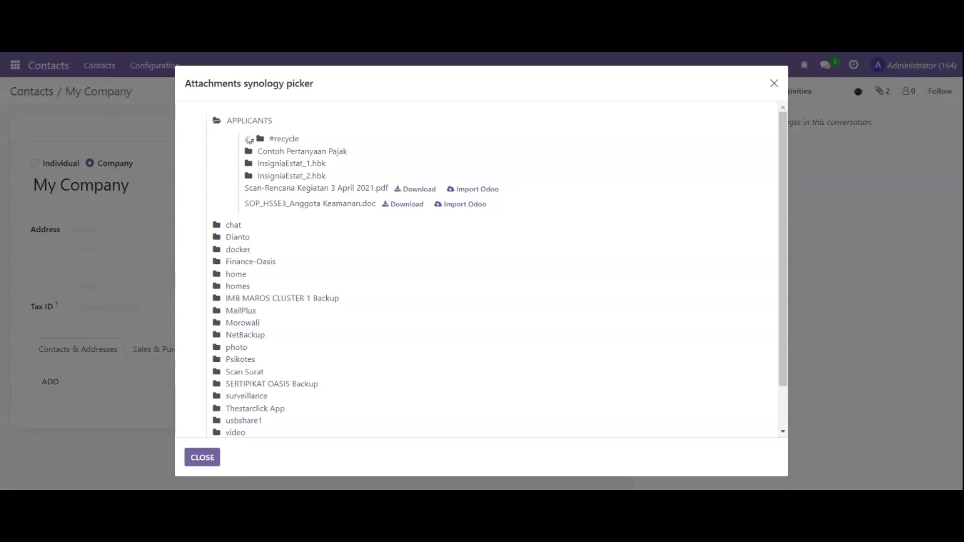
Expand the #recycle subfolder under APPLICANTS, then collapse it again.
{"action": "left_click", "coordinate": [274, 138]}
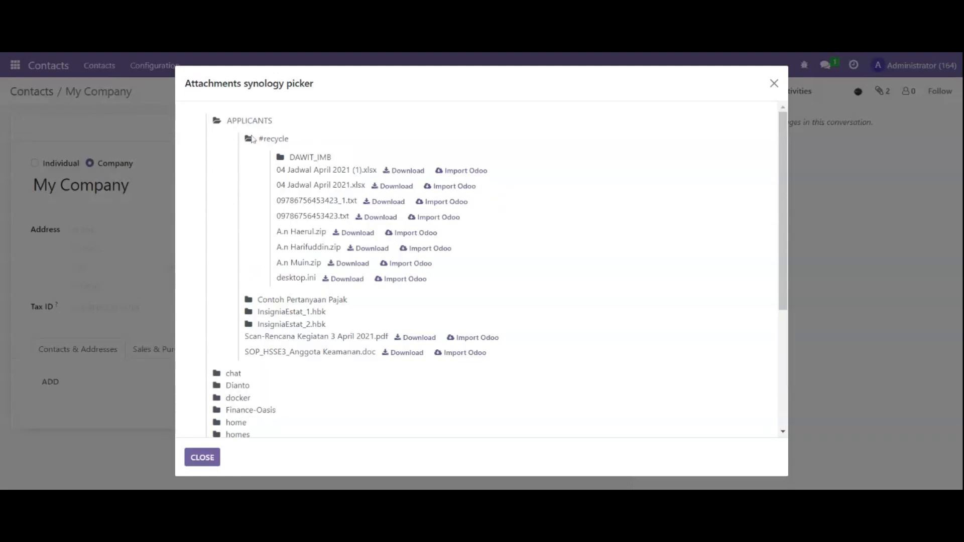
{"action": "left_click", "coordinate": [250, 139]}
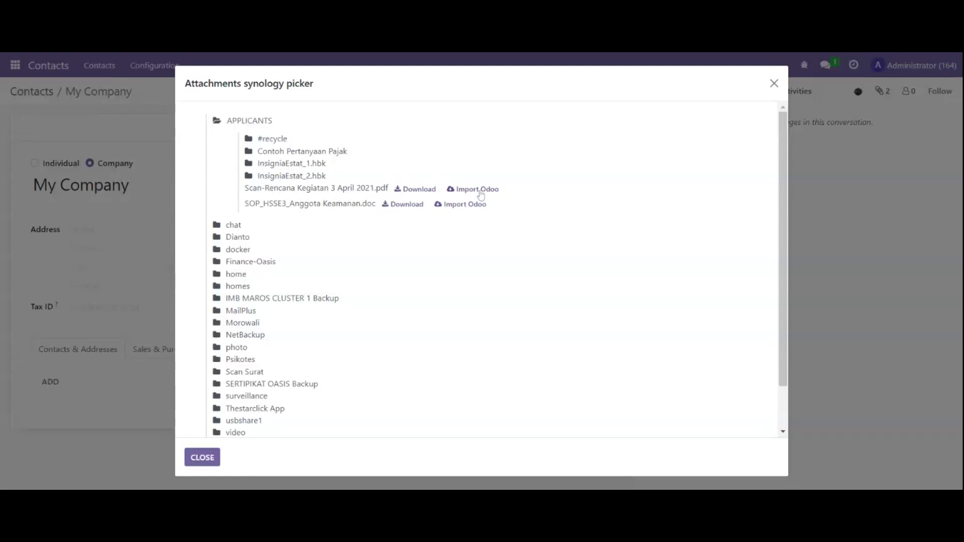
Import 'Scan-Rencana Kegiatan 3 April 2021.pdf' from the Synology share into My Company's attachments.
{"action": "left_click", "coordinate": [476, 189]}
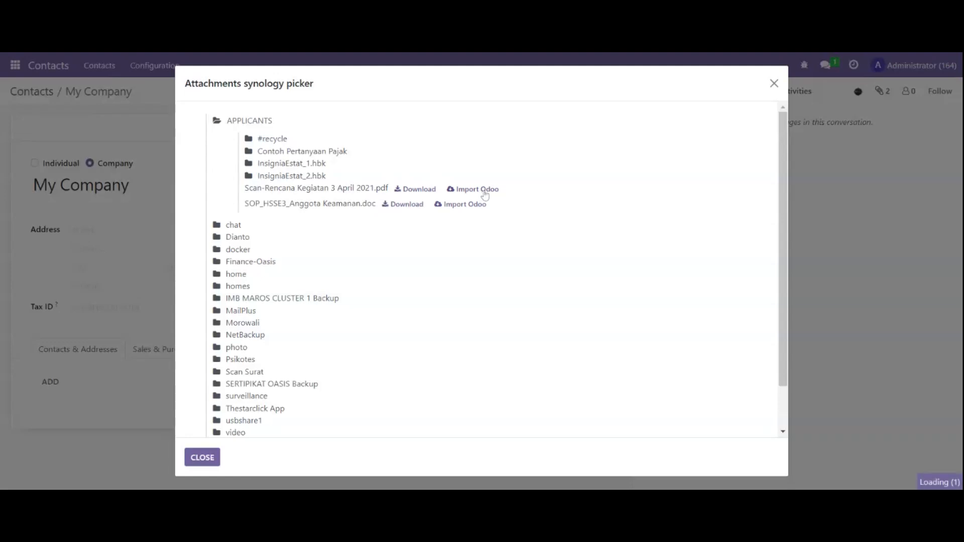
{"action": "left_click", "coordinate": [477, 189]}
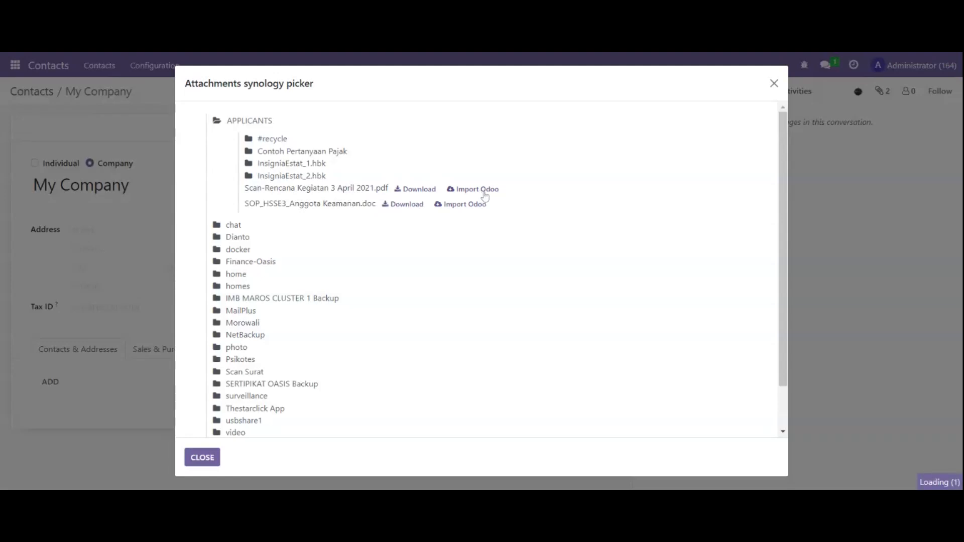
{"action": "left_click", "coordinate": [476, 188]}
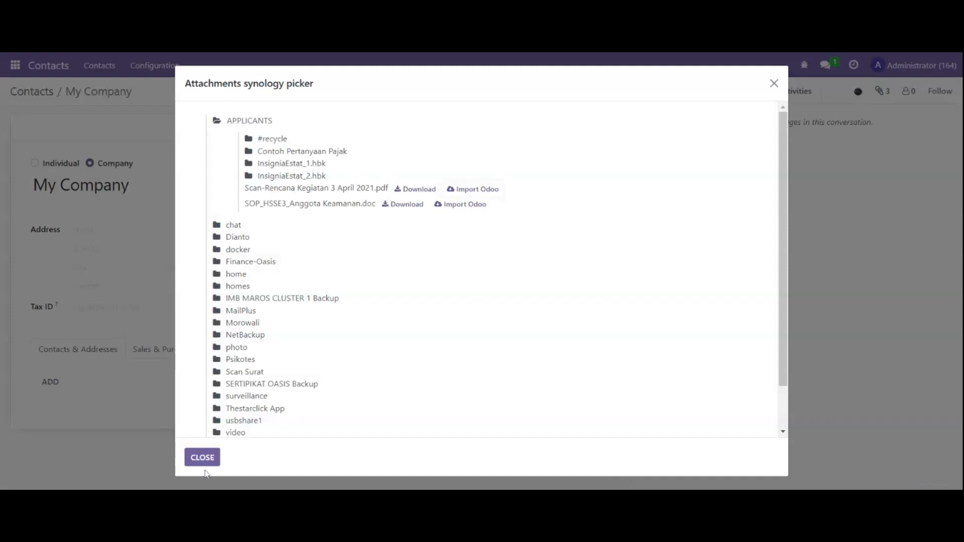
Close the Synology picker and check My Company's three attached files.
{"action": "left_click", "coordinate": [202, 457]}
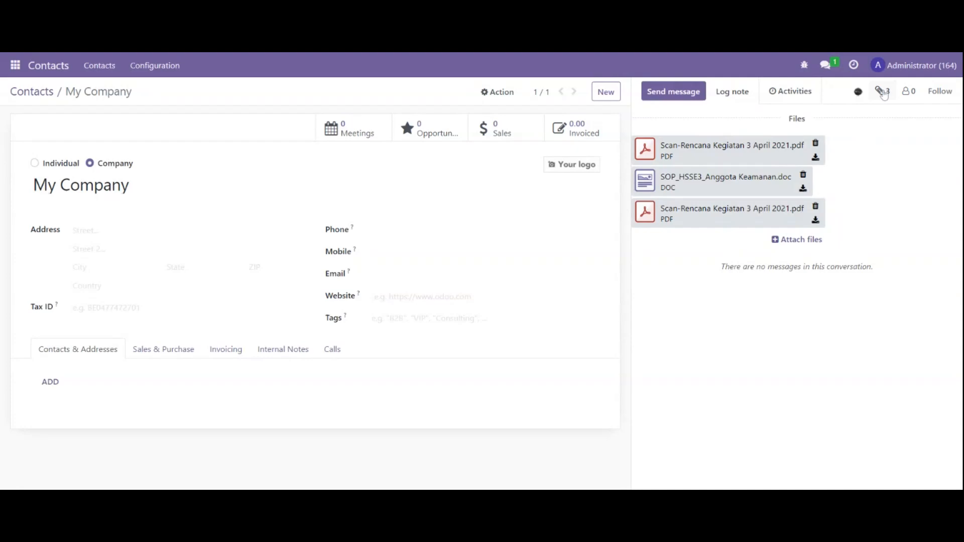
{"action": "left_click", "coordinate": [882, 91]}
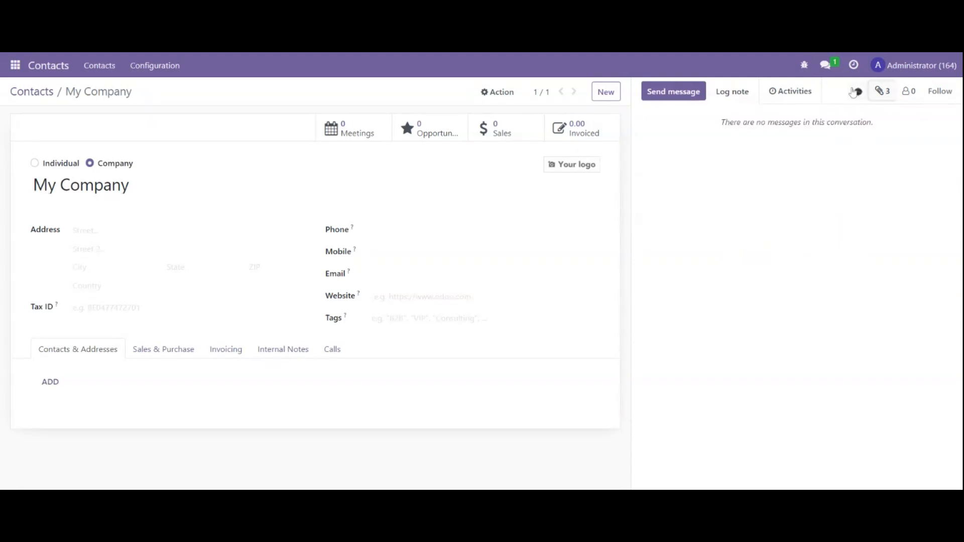
{"action": "mouse_move", "coordinate": [805, 56]}
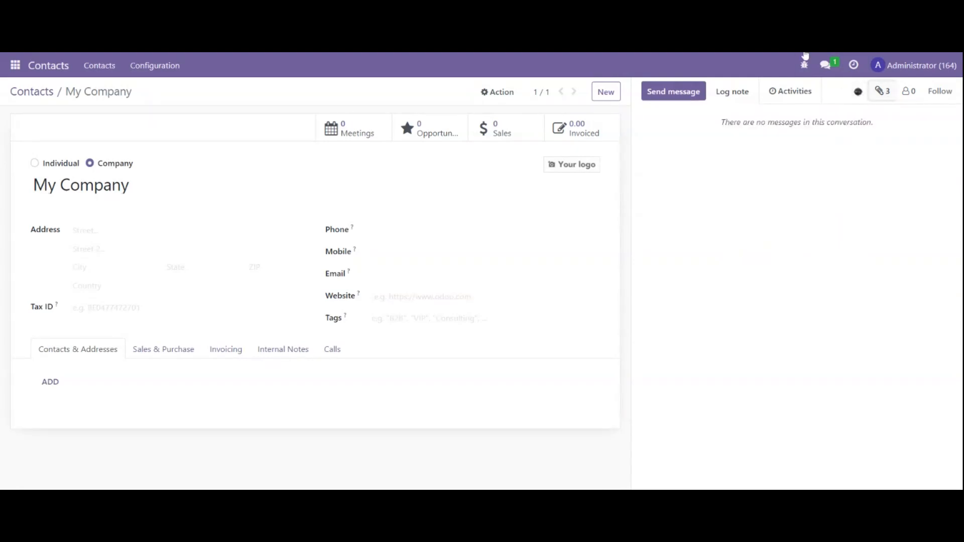